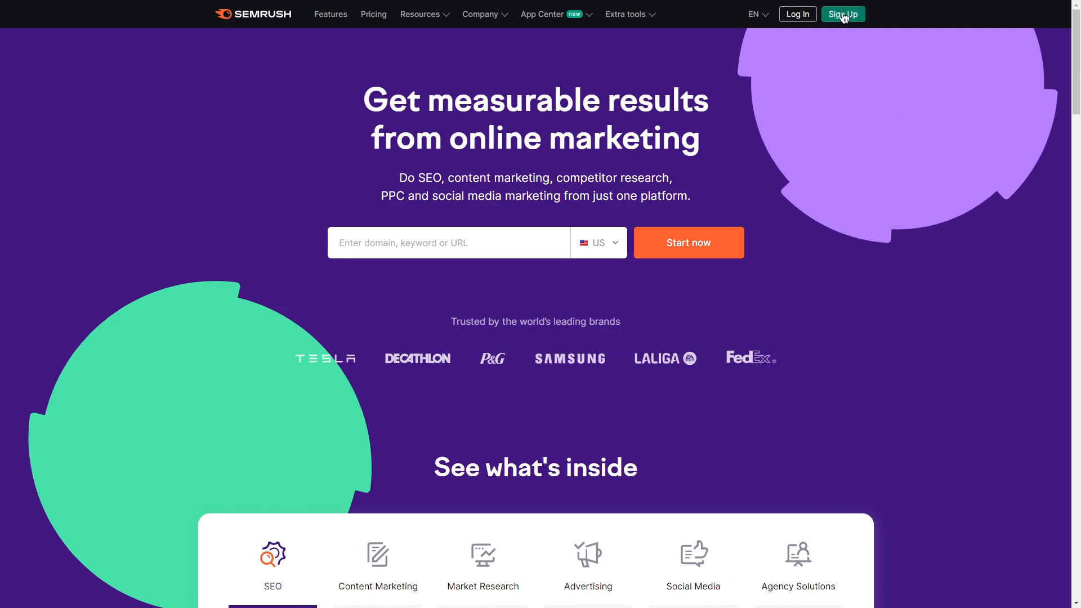
Start a new Semrush account from the homepage's Sign Up button
left_click(841, 14)
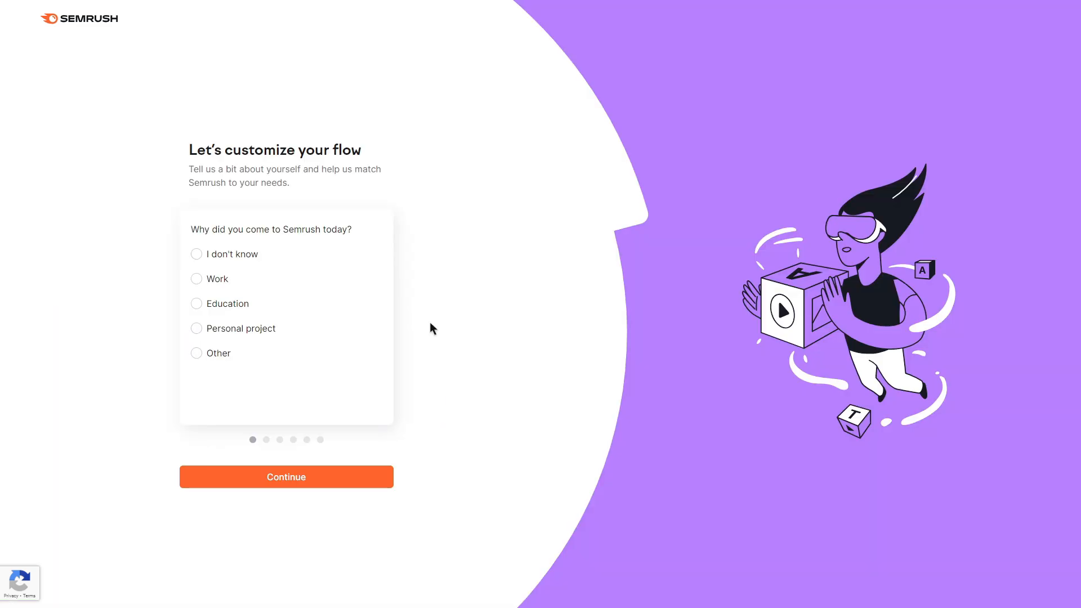
mouse_move(426, 301)
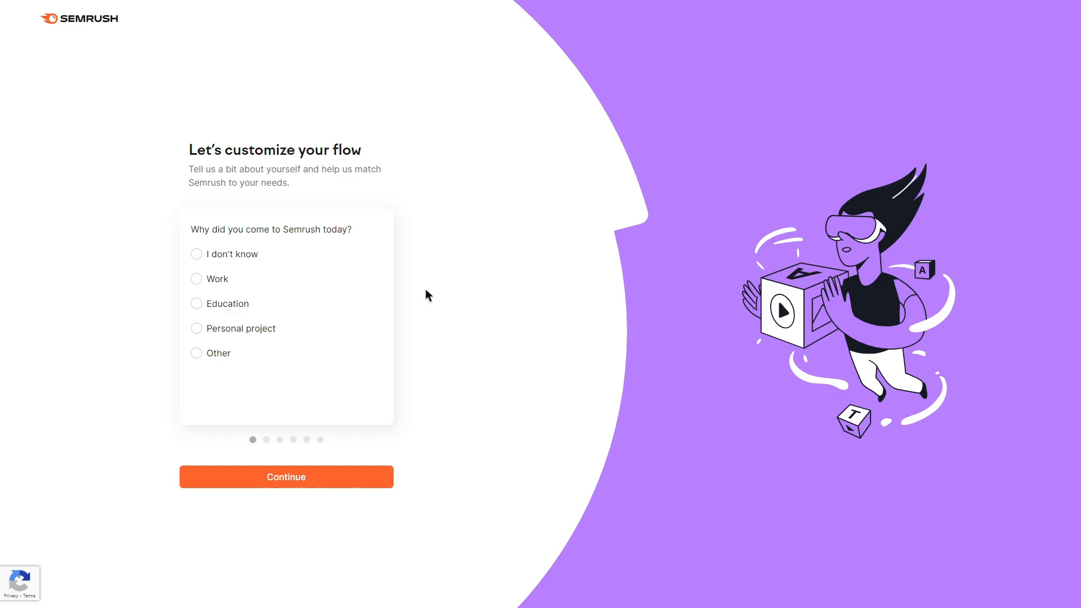
Continue past the 'Let's customize your flow' question to reach the trial plan page
left_click(285, 476)
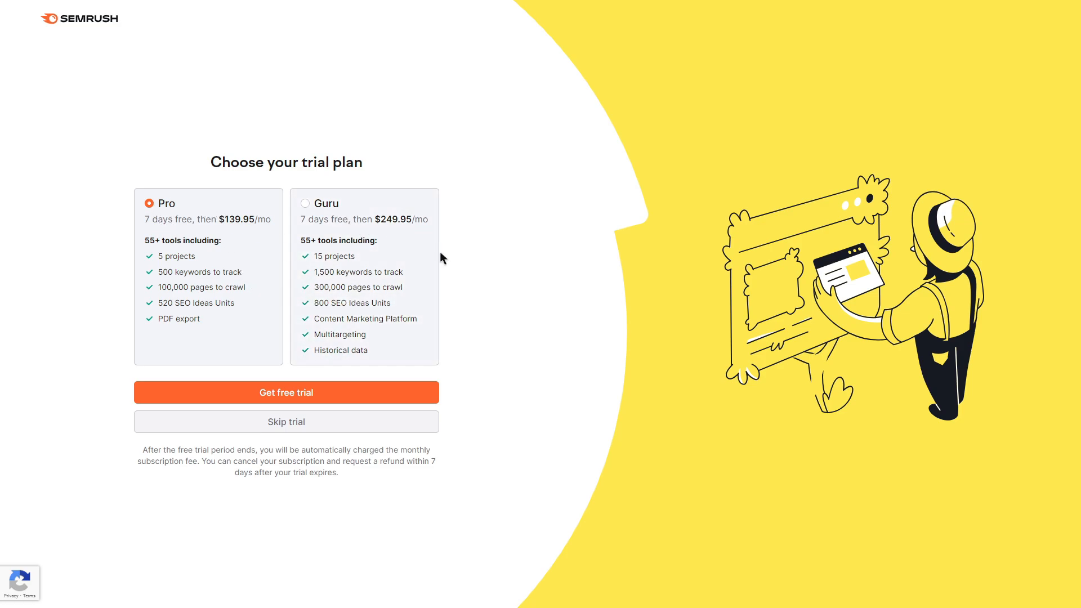
mouse_move(157, 230)
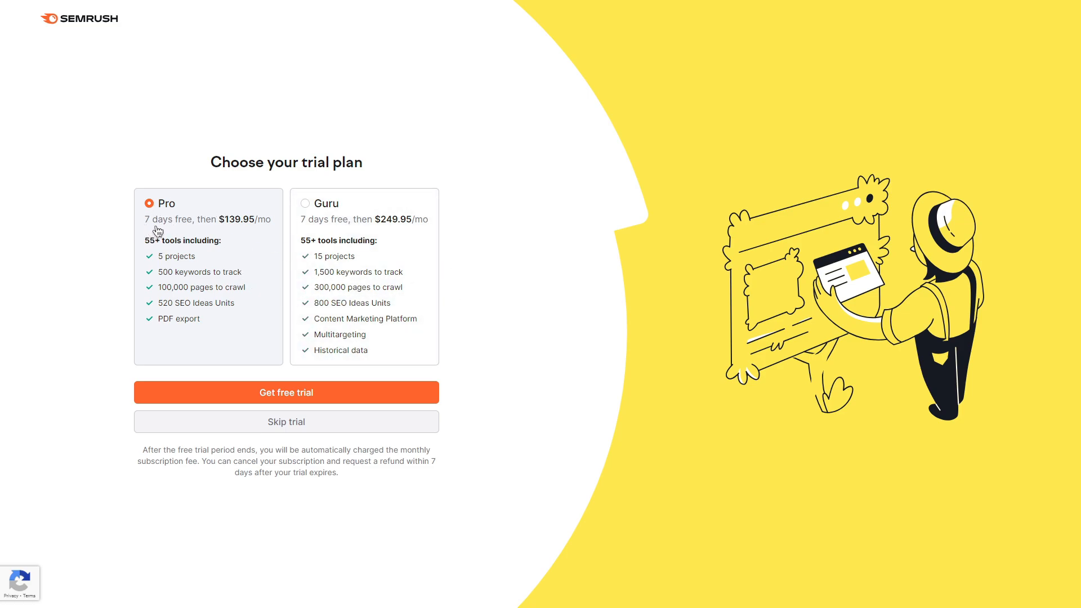
mouse_move(499, 298)
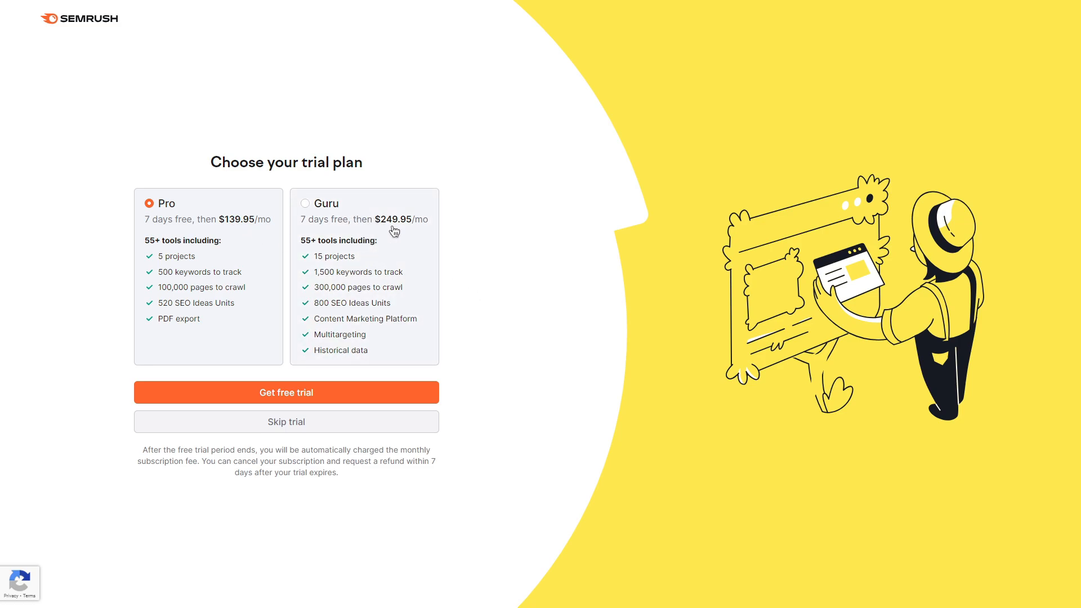
mouse_move(480, 257)
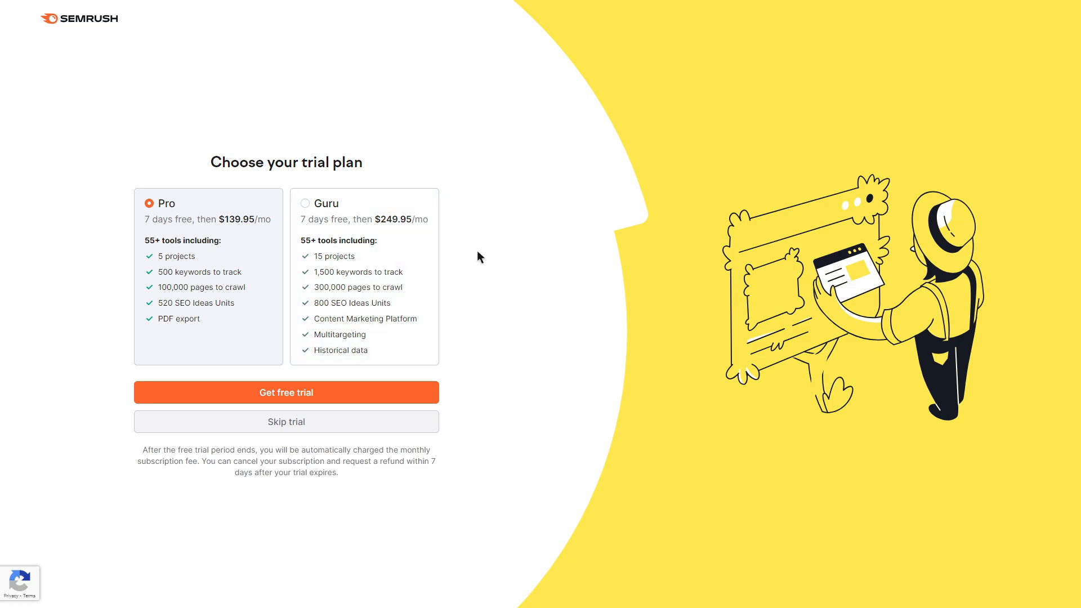
mouse_move(103, 293)
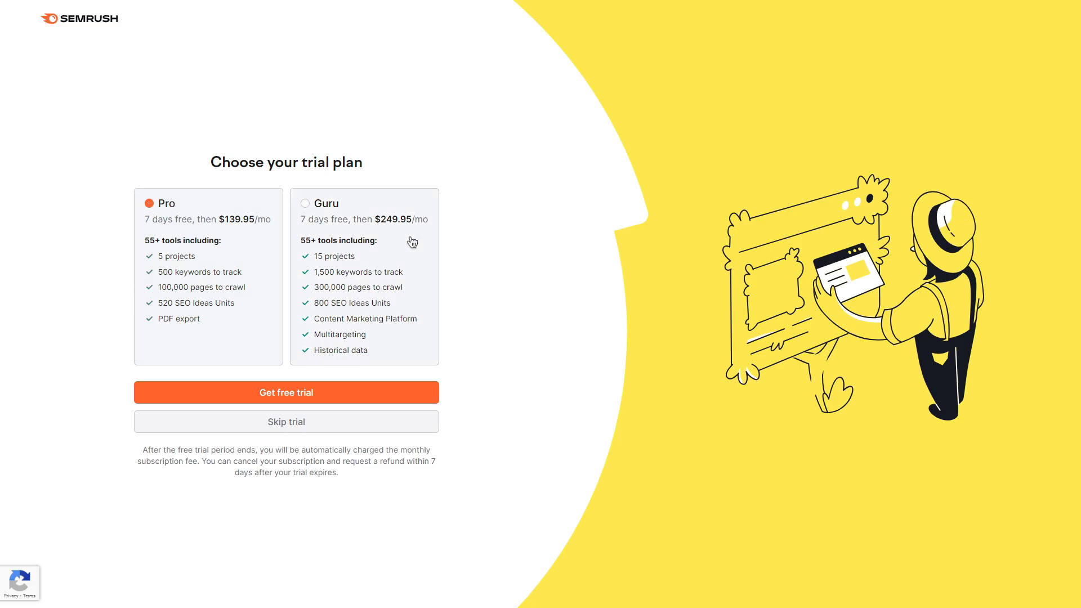
Select the Guru plan card on the Choose your trial plan page
left_click(304, 203)
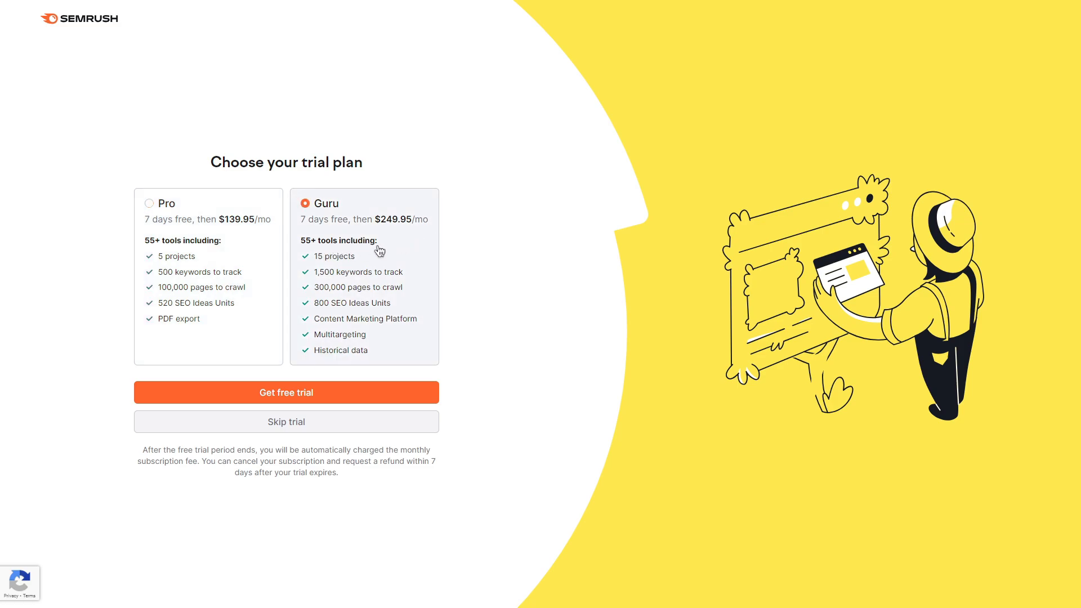
mouse_move(501, 248)
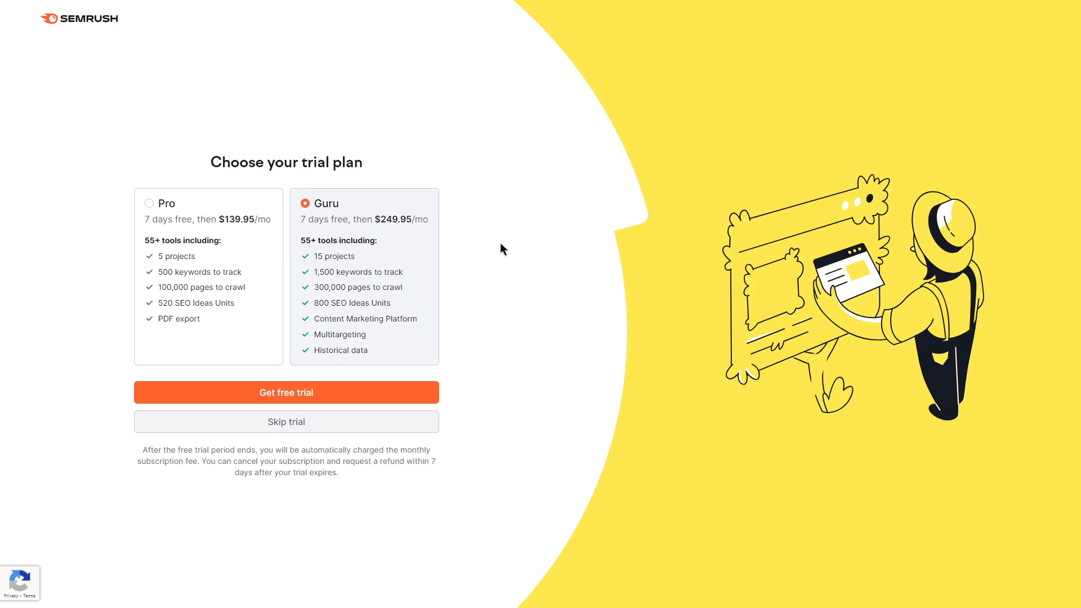
Select the Pro plan card instead of Guru for the free trial
left_click(149, 203)
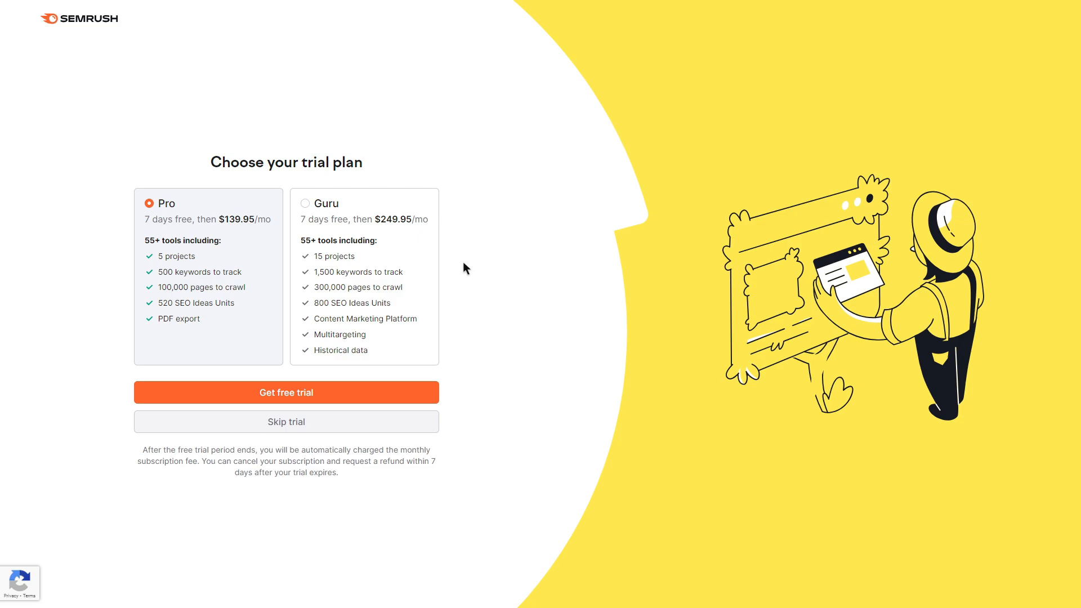
mouse_move(267, 277)
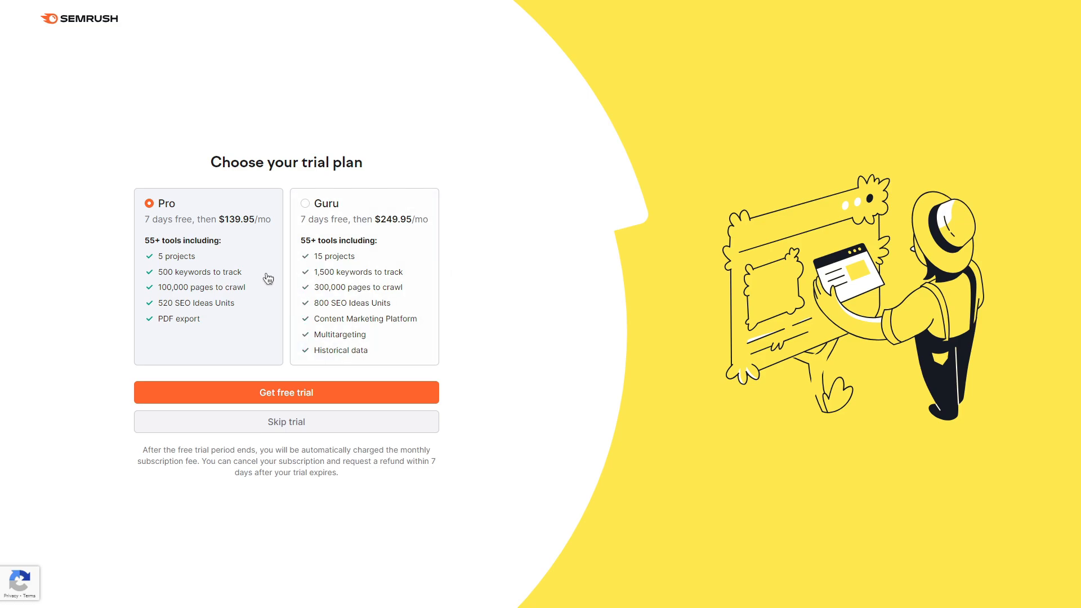
mouse_move(474, 285)
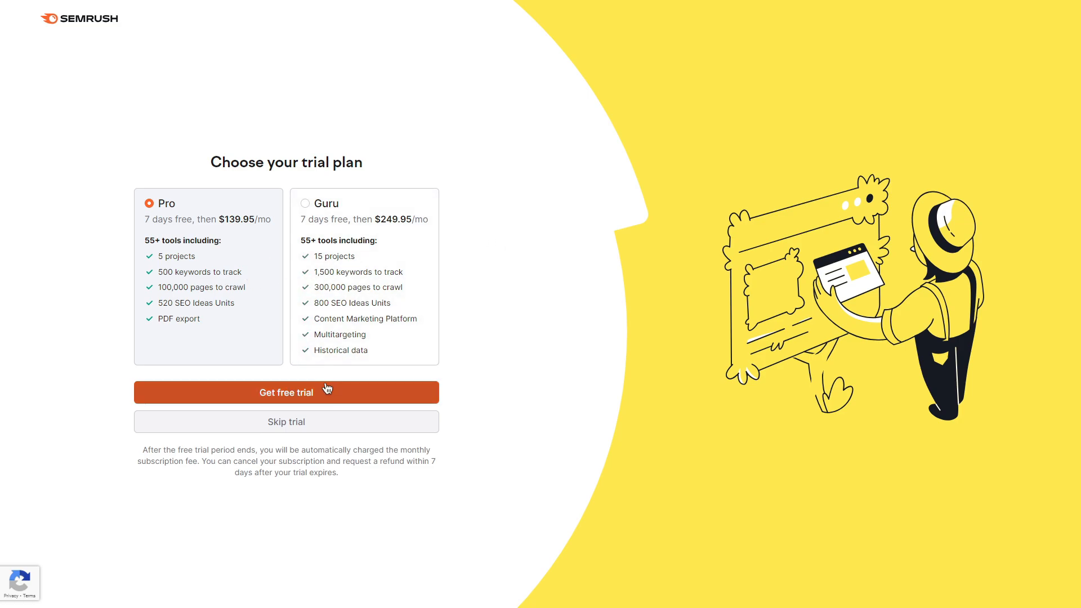
mouse_move(390, 396)
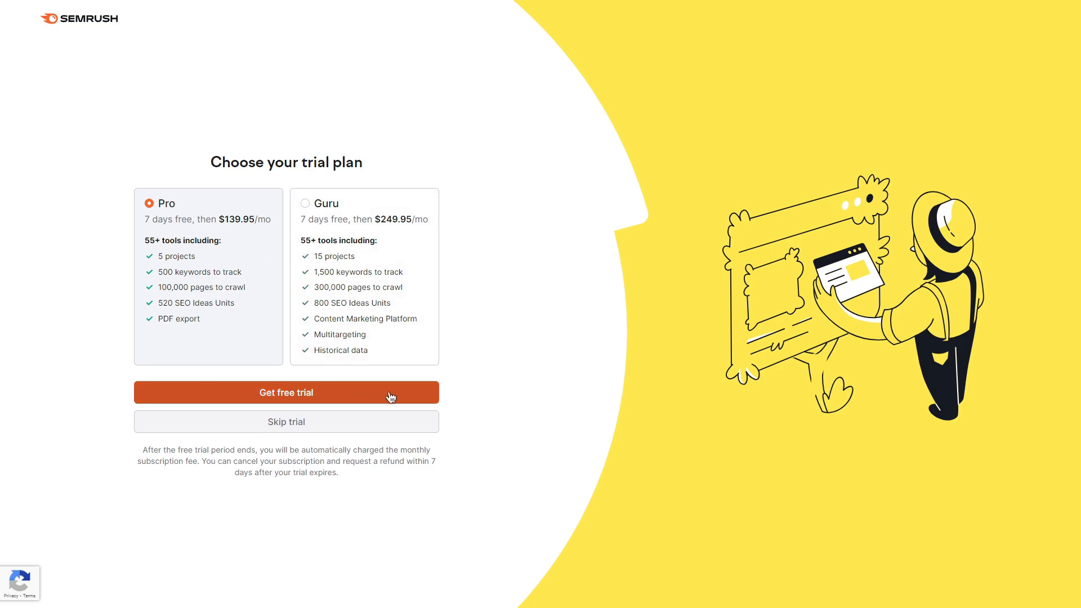